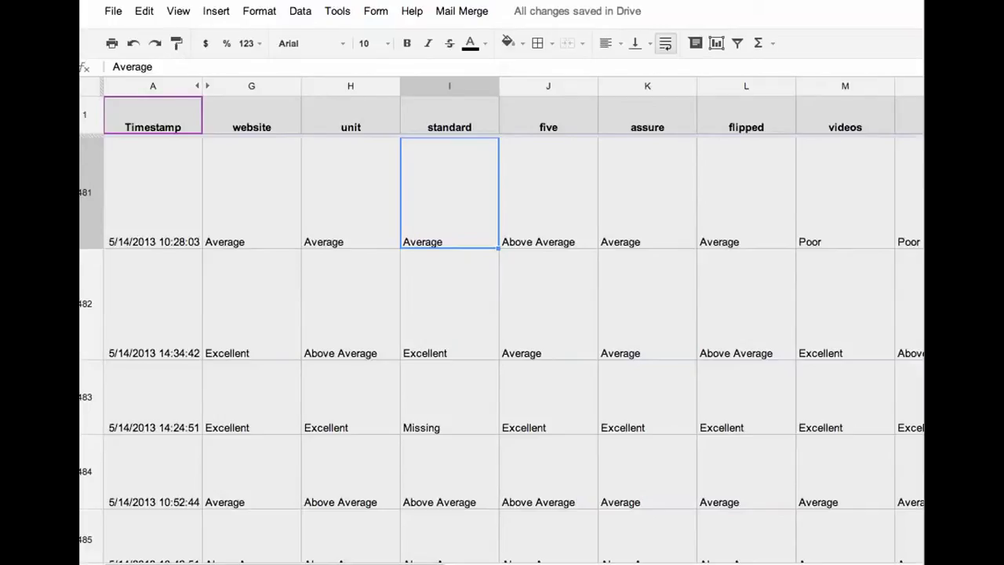
mouse_move(220, 198)
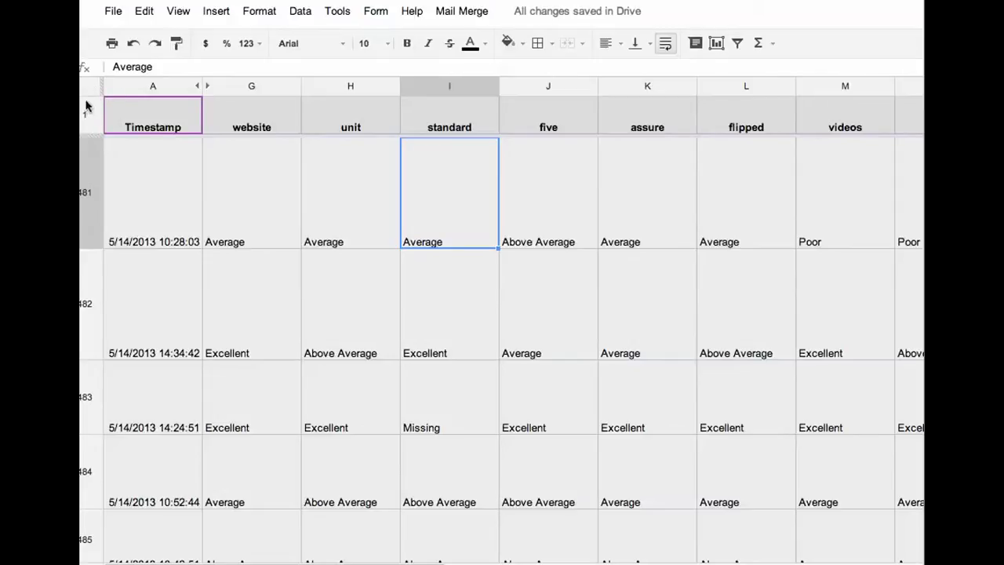
mouse_move(92, 91)
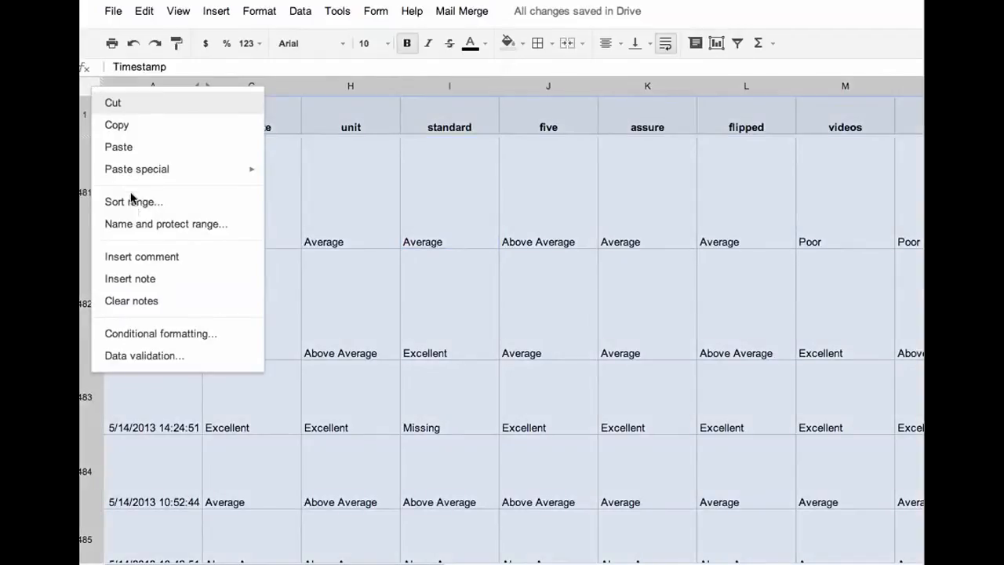
mouse_move(133, 207)
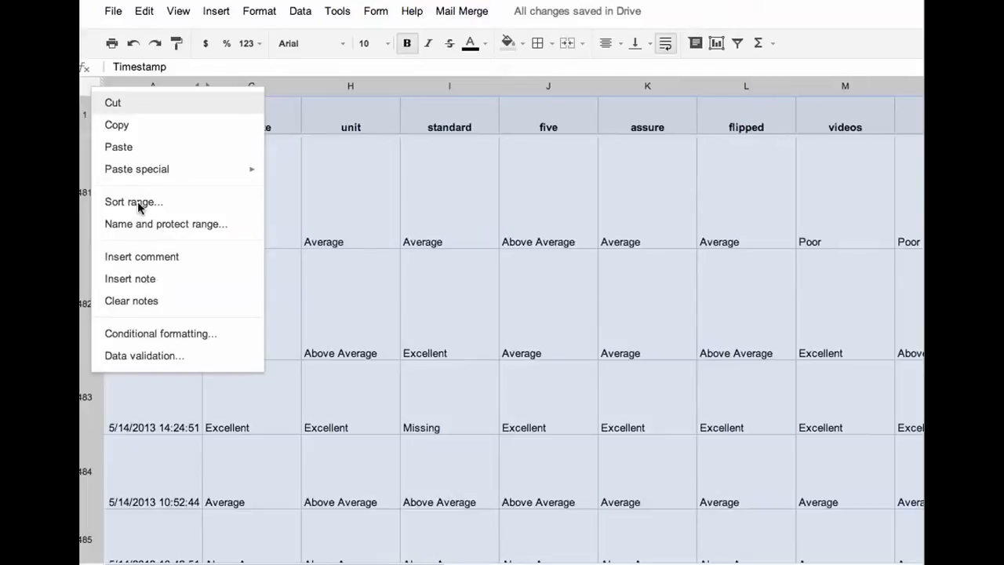
Step: Bring up Sort range for the selected responses A1:AI759
left_click(133, 201)
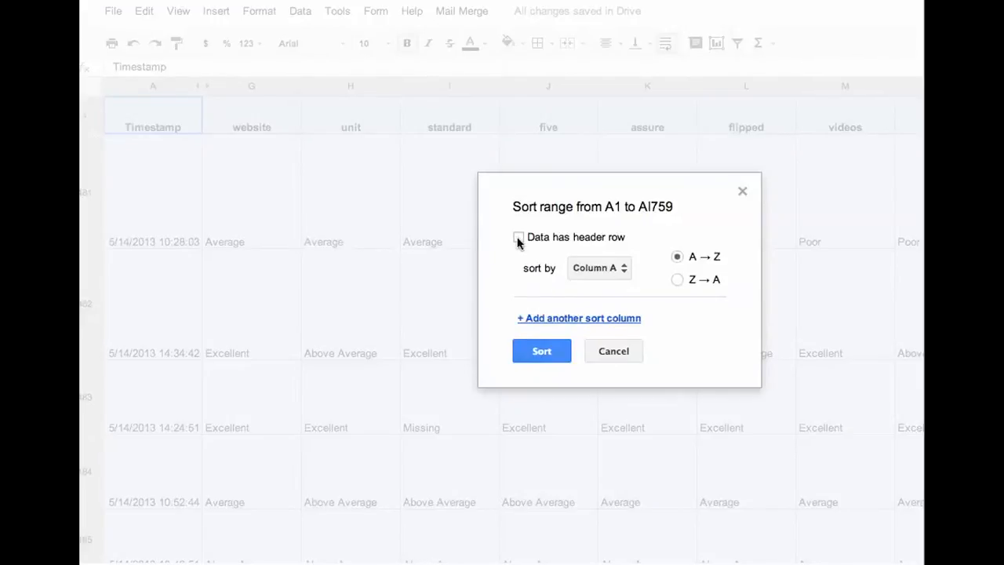
Step: Enable 'Data has header row' so sort columns show header names like Timestamp
left_click(518, 236)
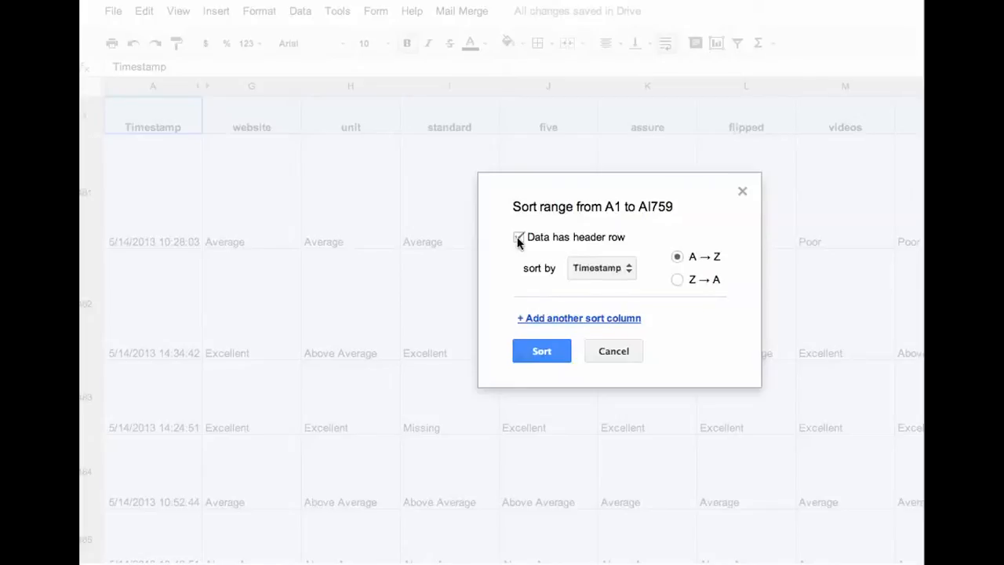
left_click(518, 236)
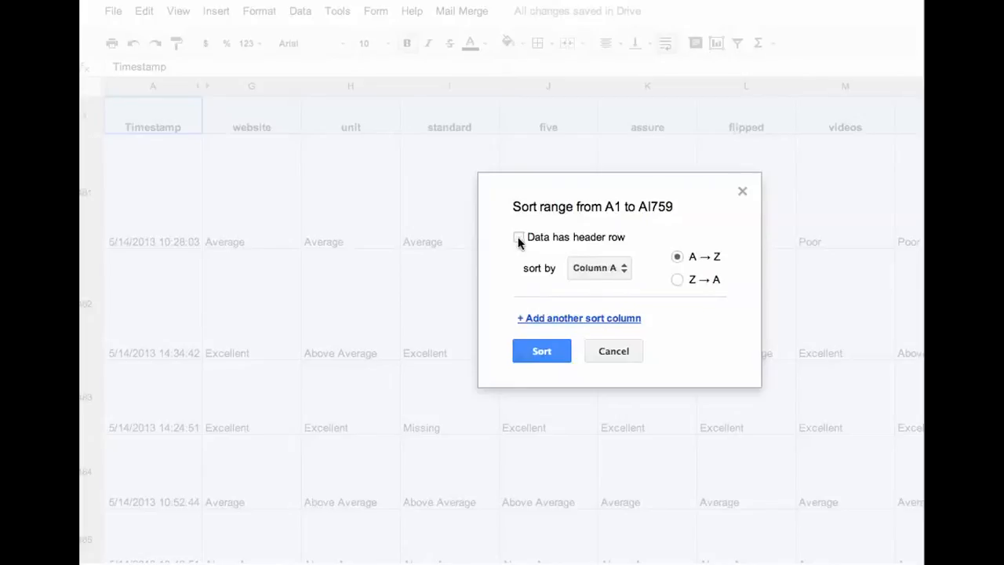
left_click(599, 267)
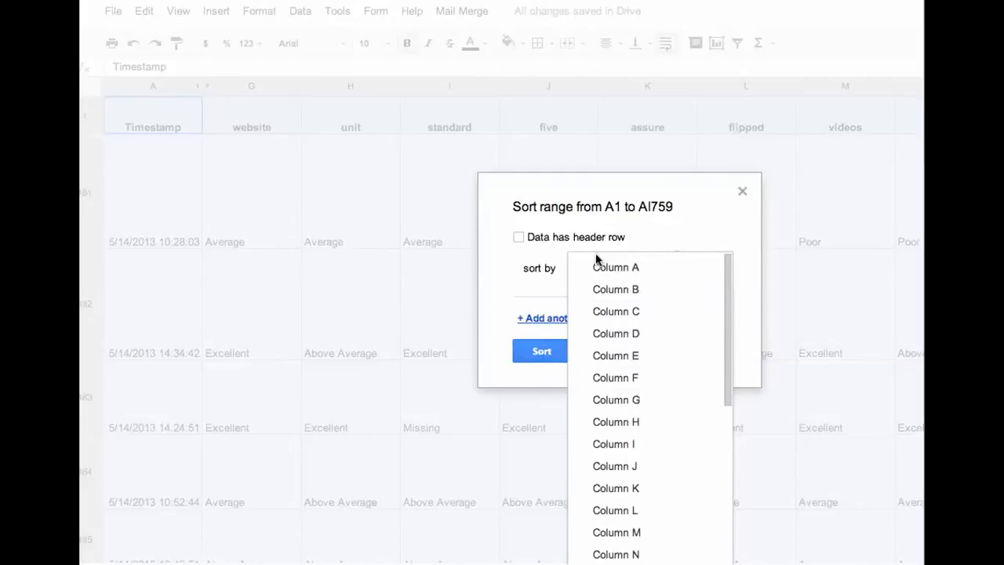
left_click(517, 235)
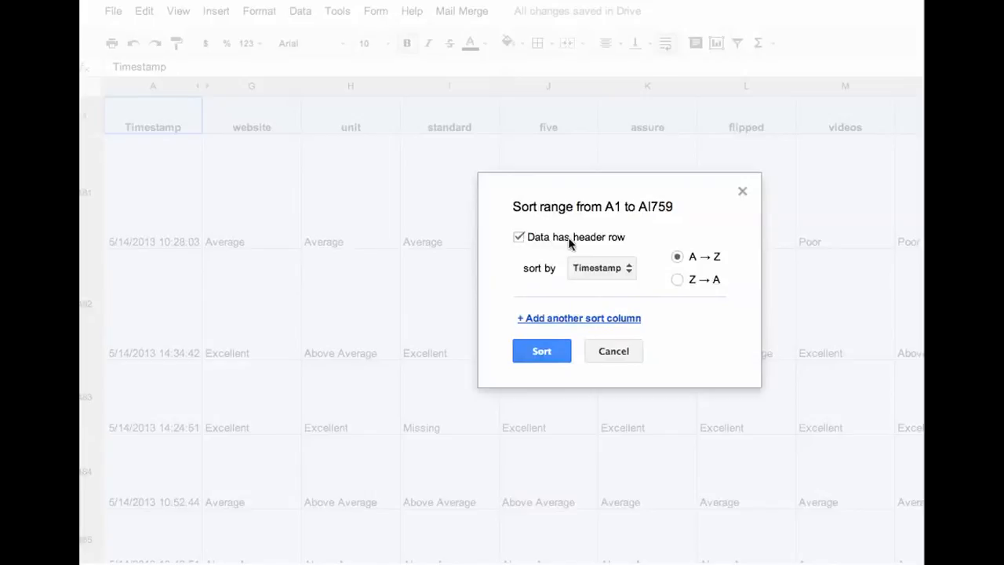
mouse_move(557, 275)
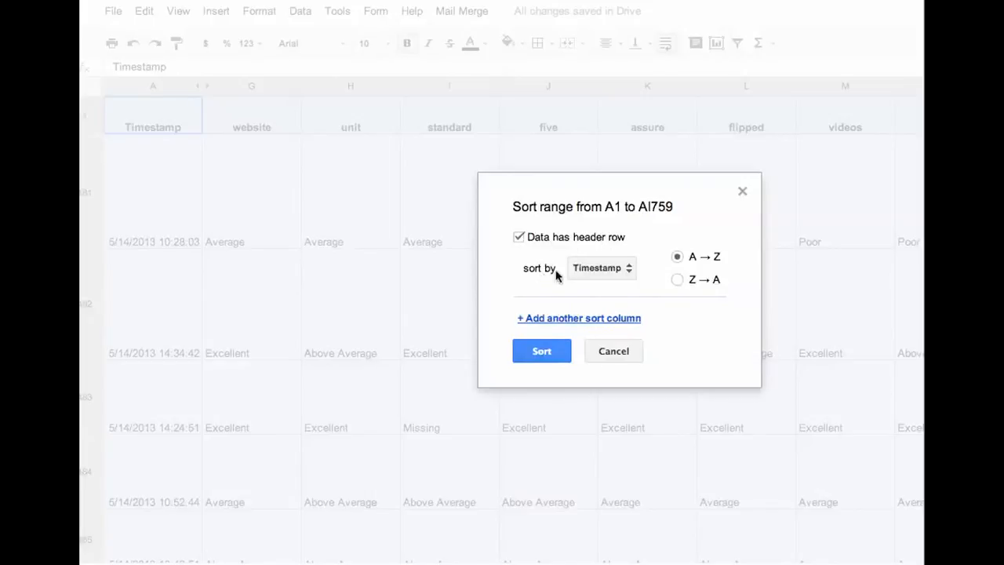
Step: Sort by Your last name ascending and add a second level for Your first name
left_click(600, 266)
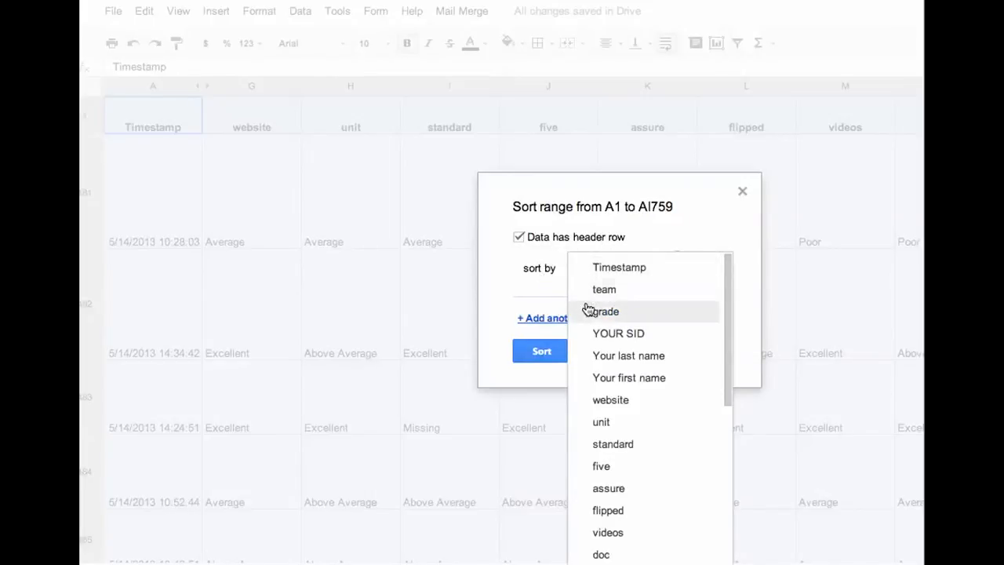
left_click(627, 354)
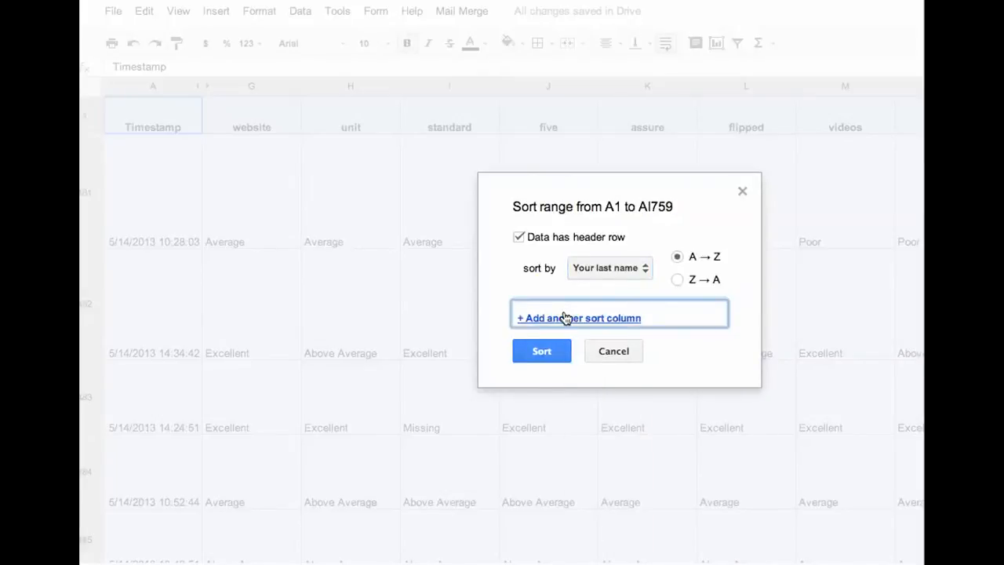
left_click(577, 317)
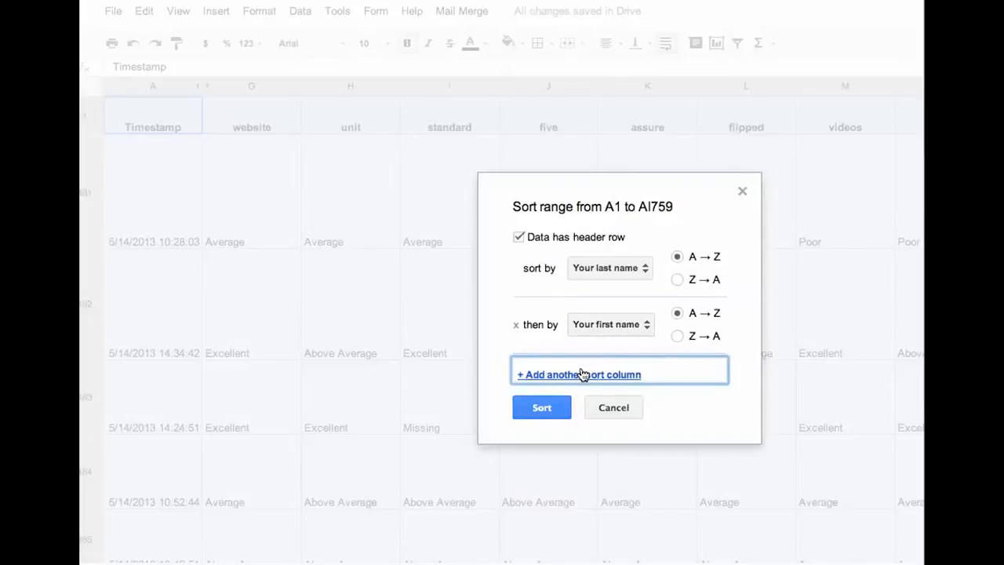
Step: Add YOUR SID as the third sort level and run the three-level sort
left_click(584, 374)
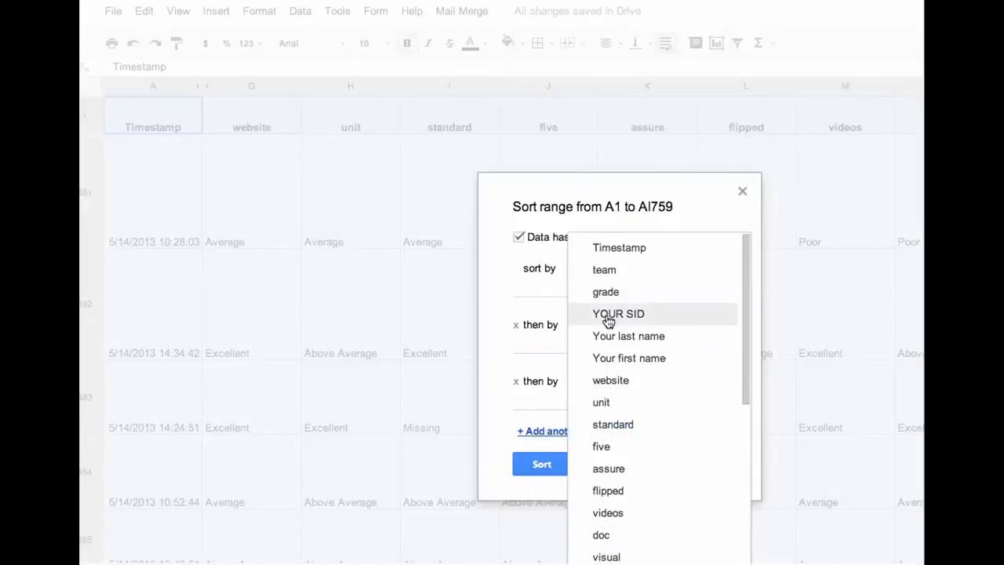
left_click(618, 313)
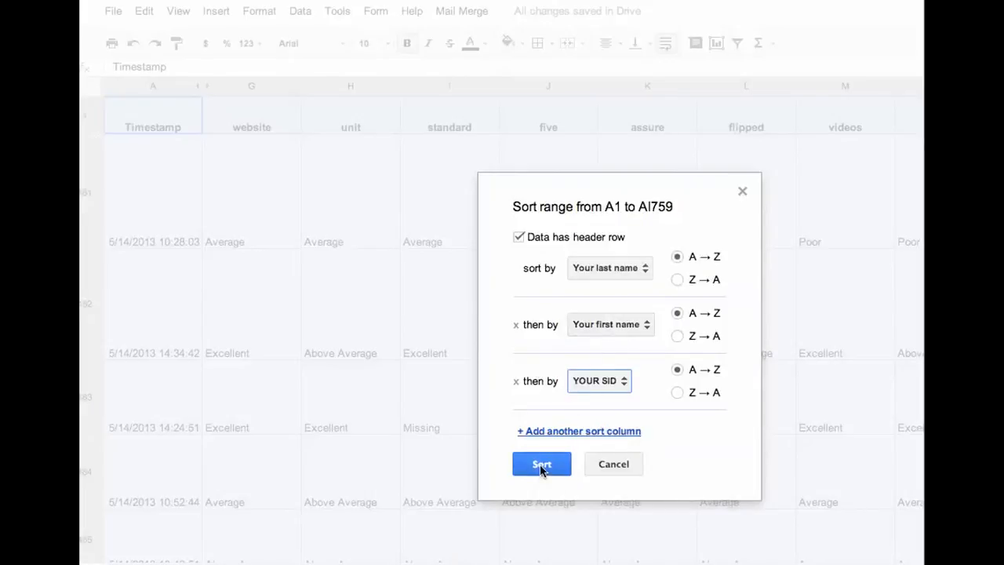
left_click(541, 464)
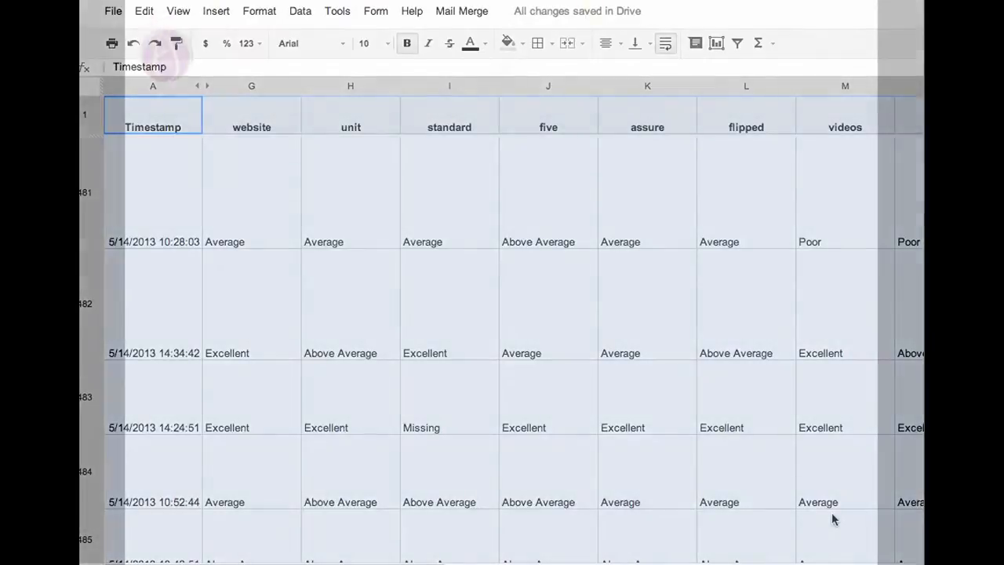